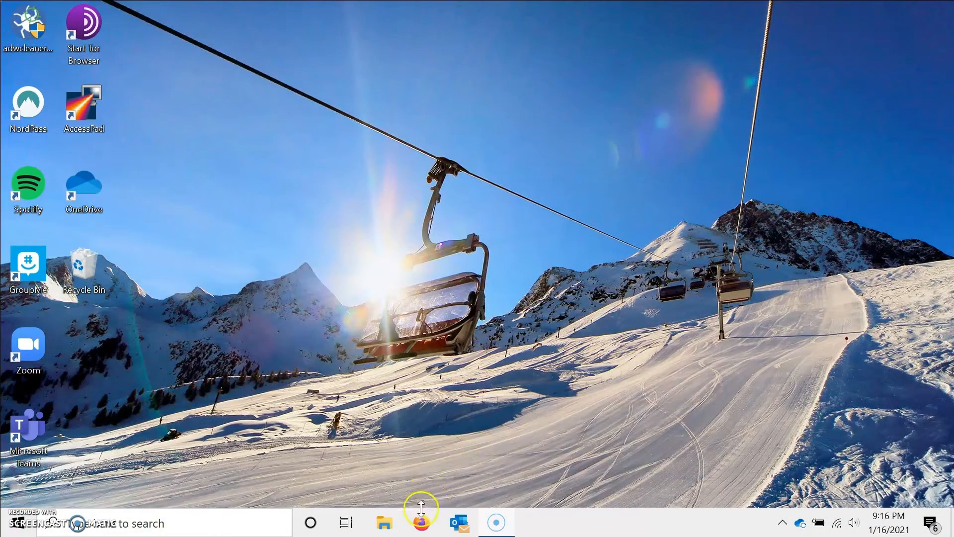
Launch Firefox and go to jetbrains.com
{"action": "left_click", "coordinate": [421, 522]}
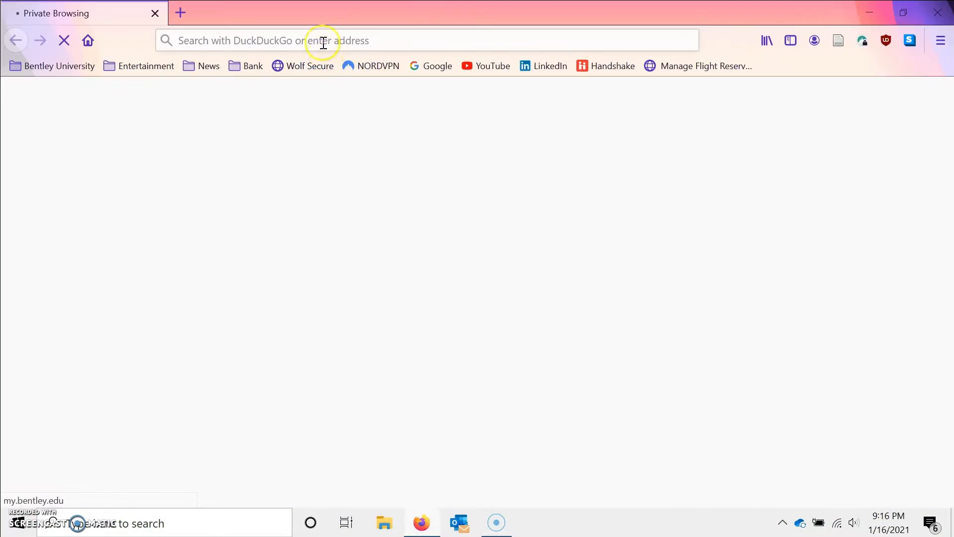
{"action": "type", "text": "jetbrains.com"}
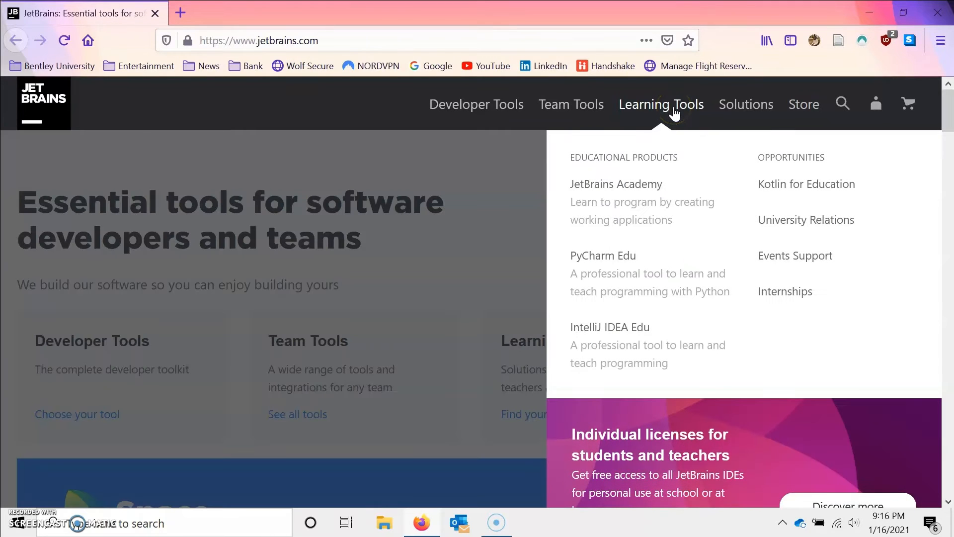
Go to the PyCharm Edu download page and list the Windows, macOS and Linux installers
{"action": "left_click", "coordinate": [602, 255]}
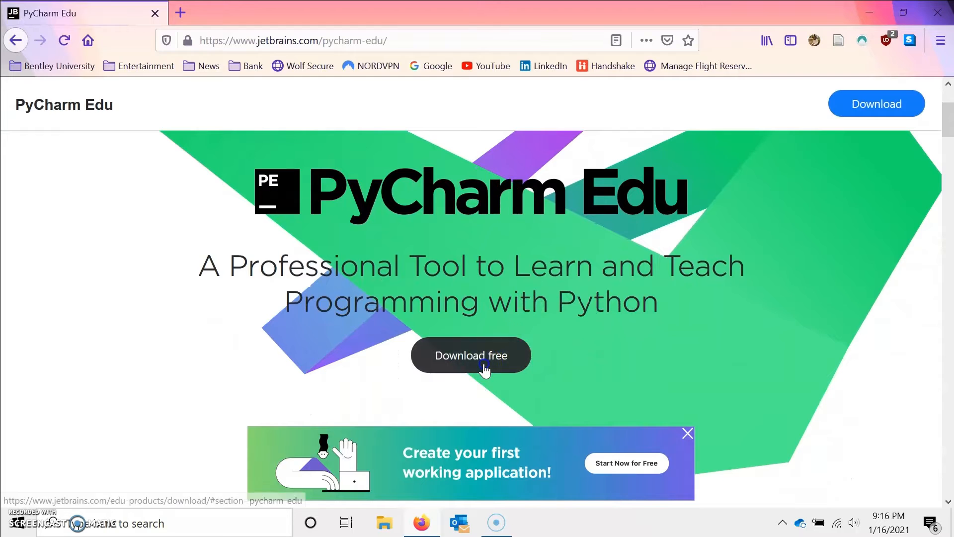
{"action": "left_click", "coordinate": [470, 355]}
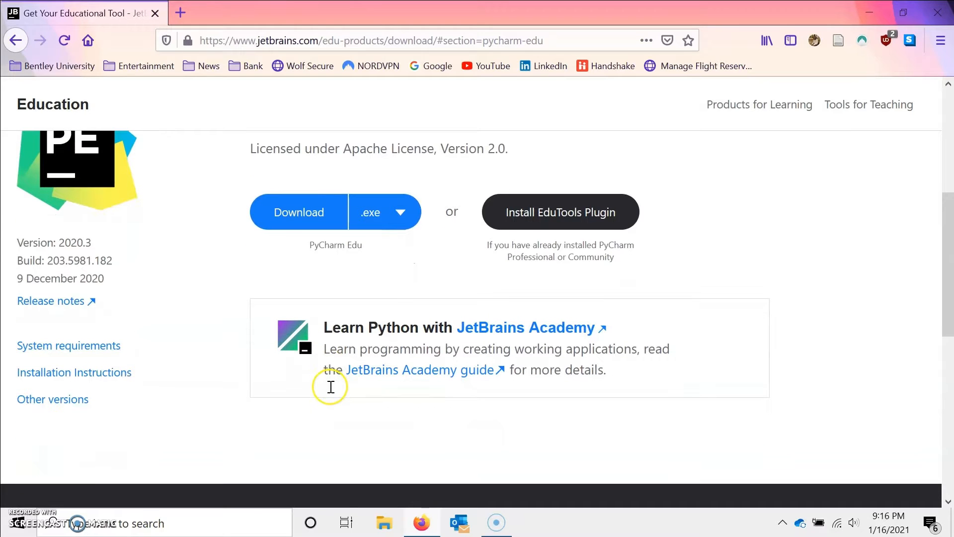
{"action": "mouse_move", "coordinate": [347, 256]}
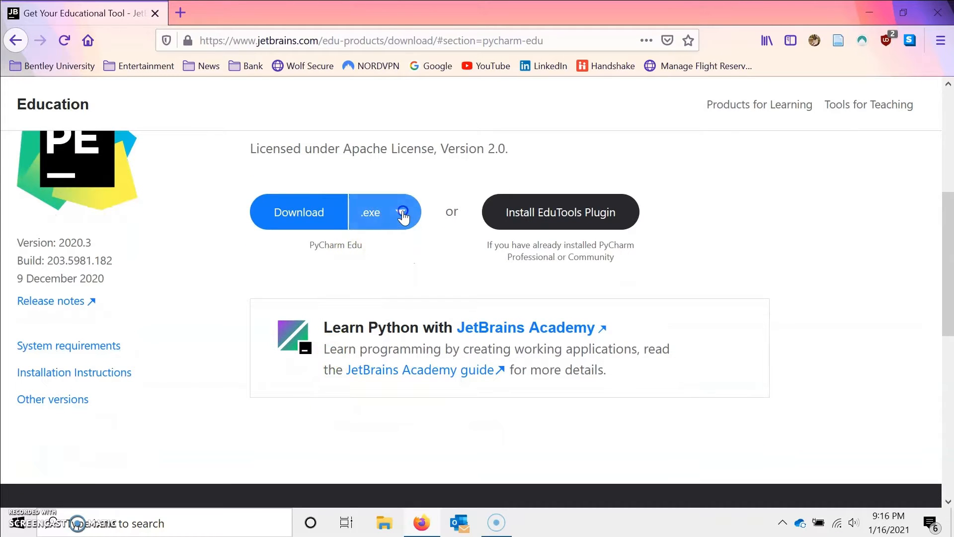
{"action": "left_click", "coordinate": [402, 212]}
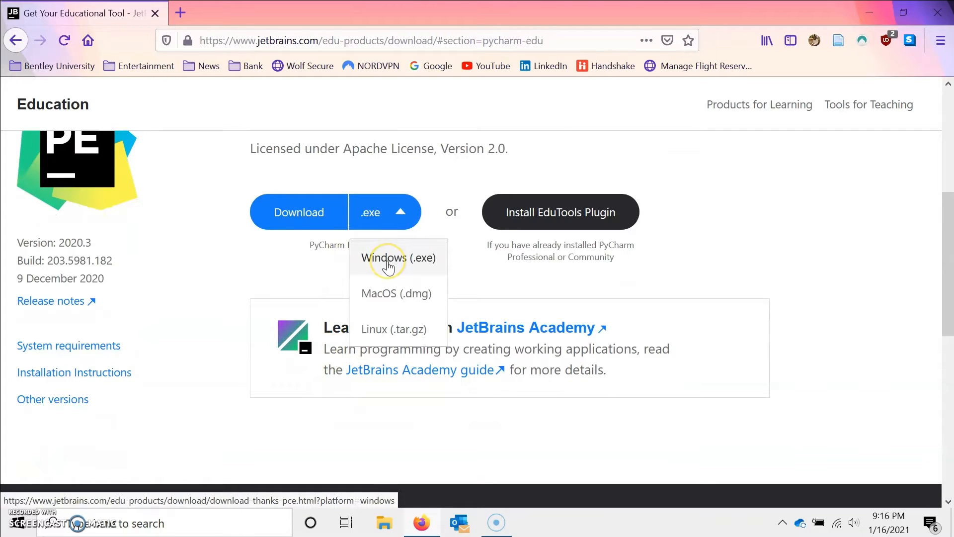
Save the Windows installer pycharm-edu-2020.3.exe to Downloads and show the downloads list
{"action": "left_click", "coordinate": [396, 258]}
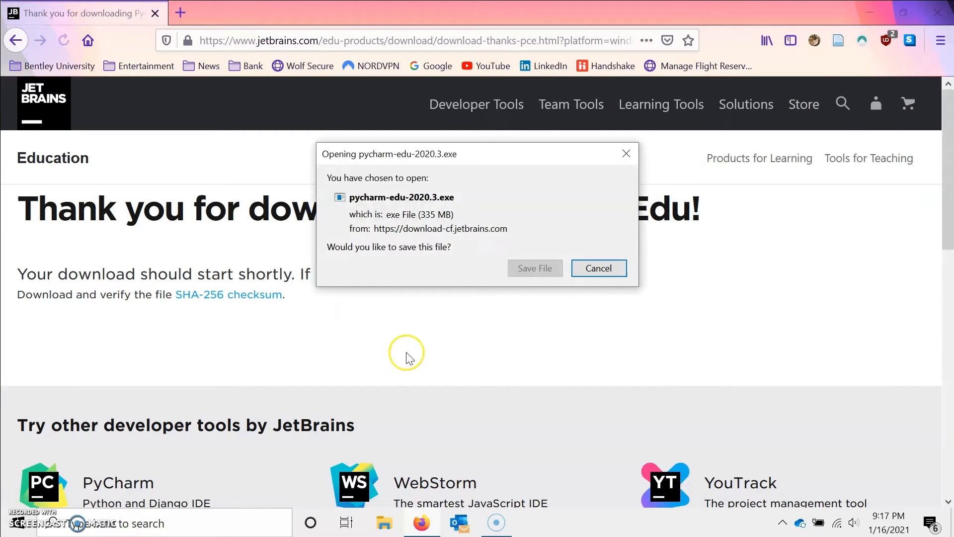
{"action": "left_click", "coordinate": [597, 268]}
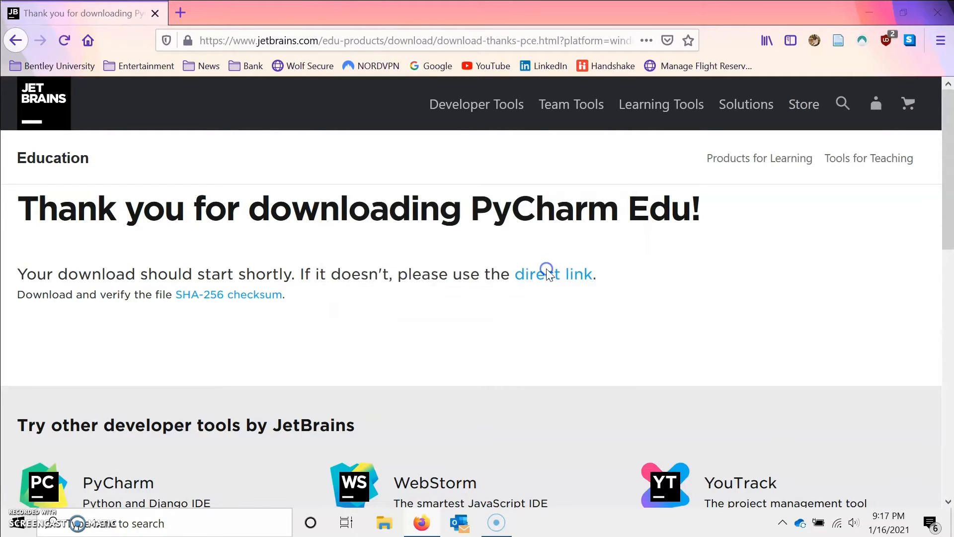
{"action": "left_click", "coordinate": [553, 274]}
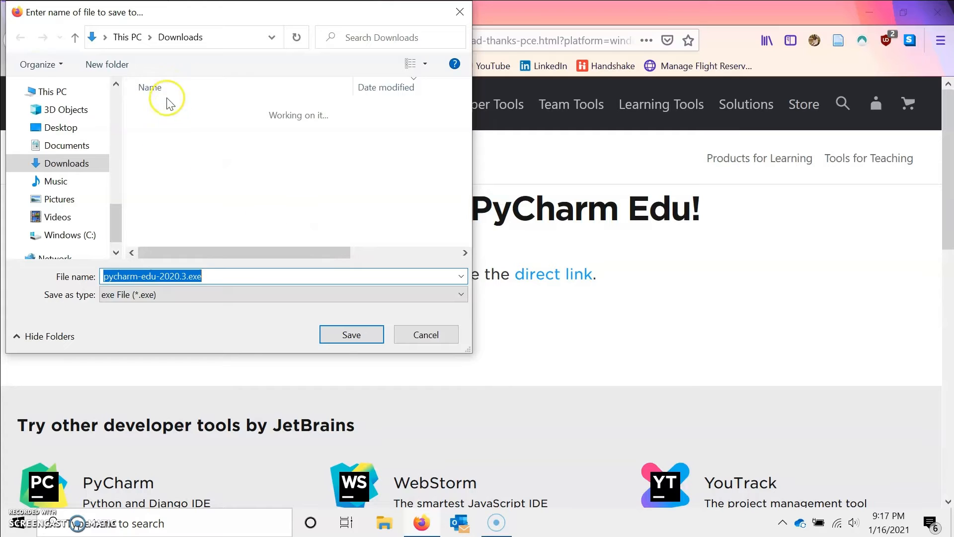
{"action": "left_click", "coordinate": [351, 334]}
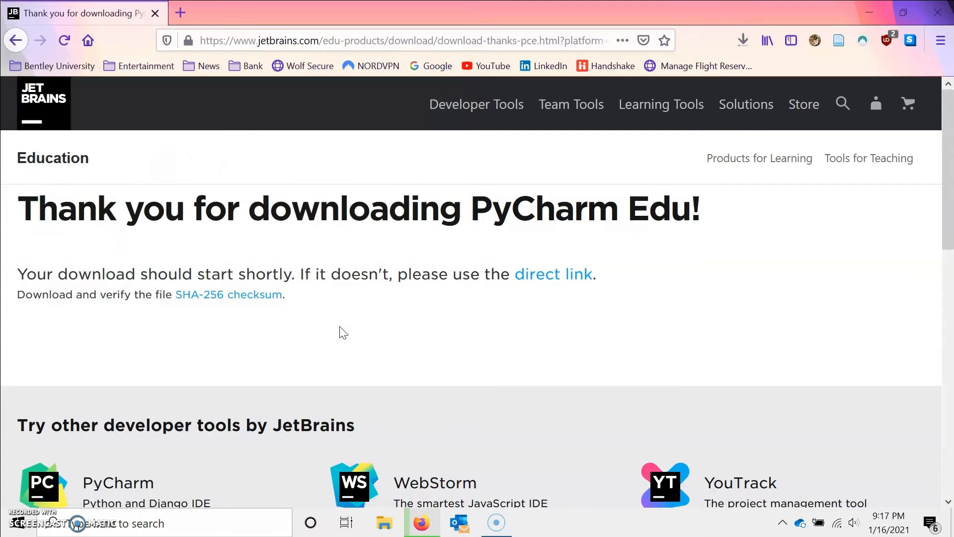
{"action": "left_click", "coordinate": [742, 40]}
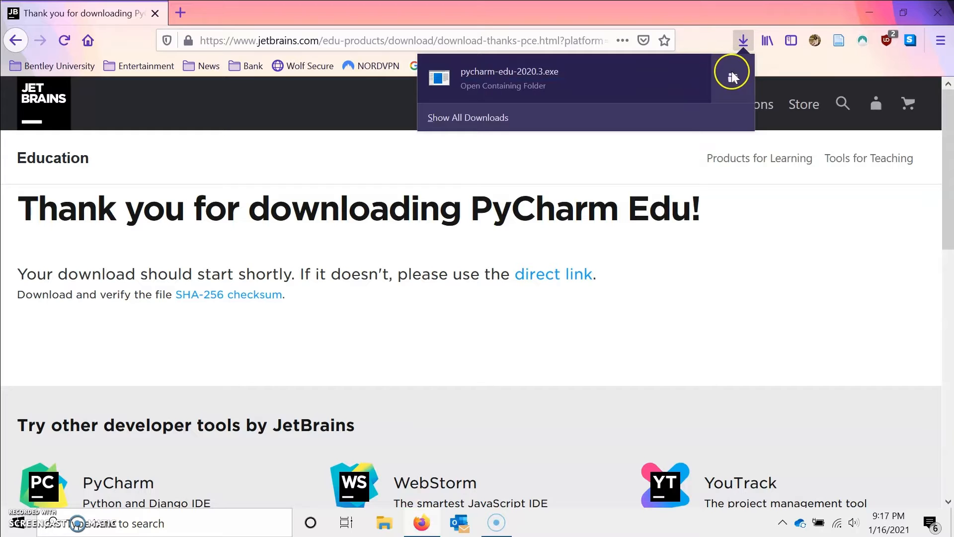
Open the Downloads folder and run pycharm-edu-2020.3.exe
{"action": "left_click", "coordinate": [502, 85]}
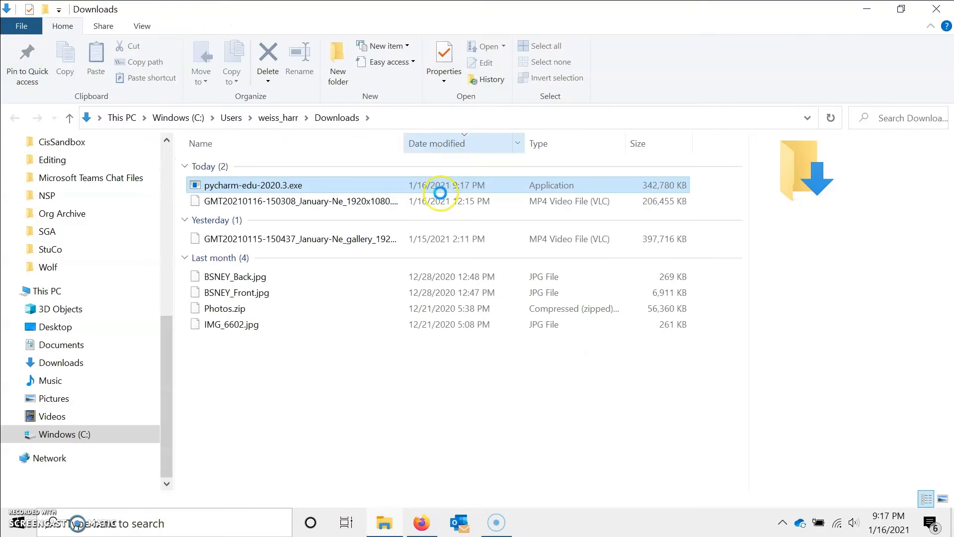
{"action": "left_click", "coordinate": [253, 185]}
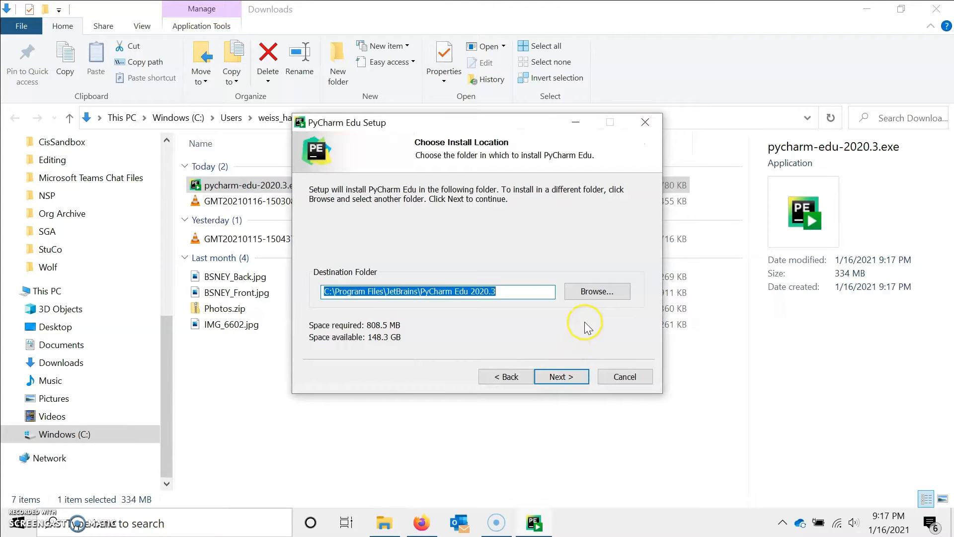
Install with the default folder, Python 3.8, .py association and JetBrains Start Menu folder
{"action": "left_click", "coordinate": [560, 376]}
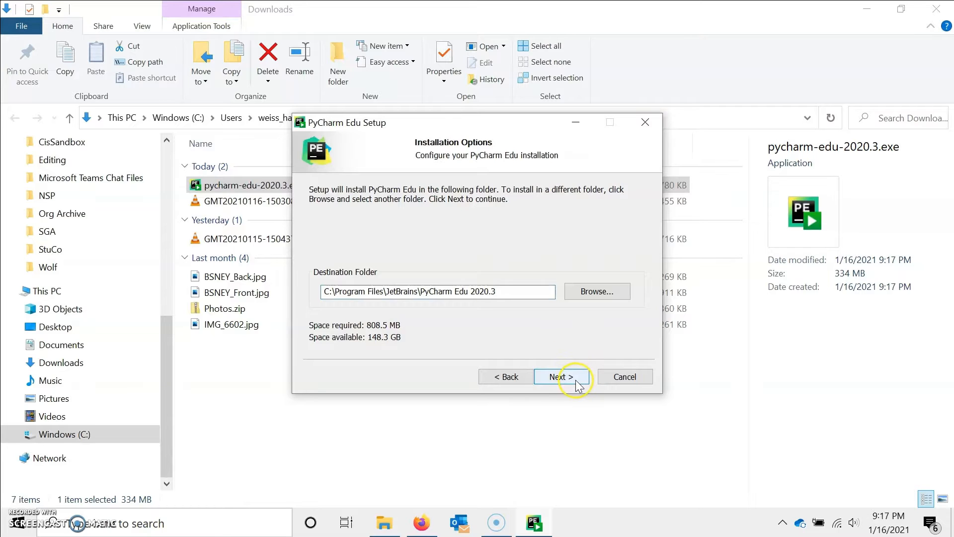
{"action": "left_click", "coordinate": [560, 376]}
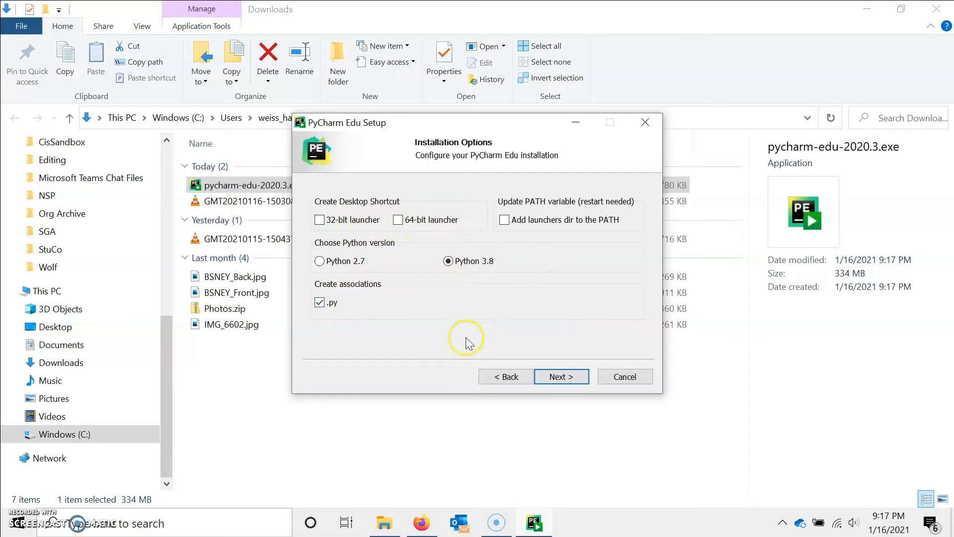
{"action": "mouse_move", "coordinate": [509, 349]}
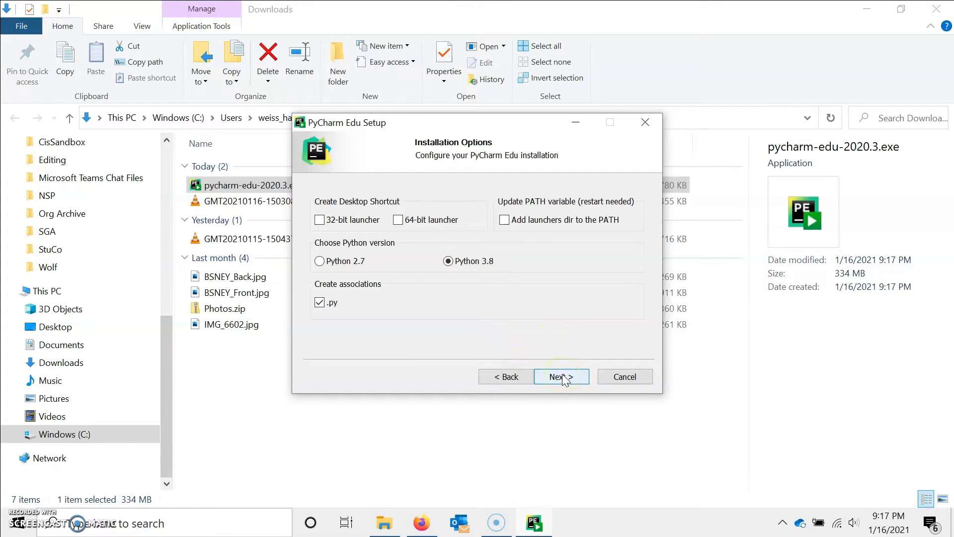
{"action": "left_click", "coordinate": [560, 376]}
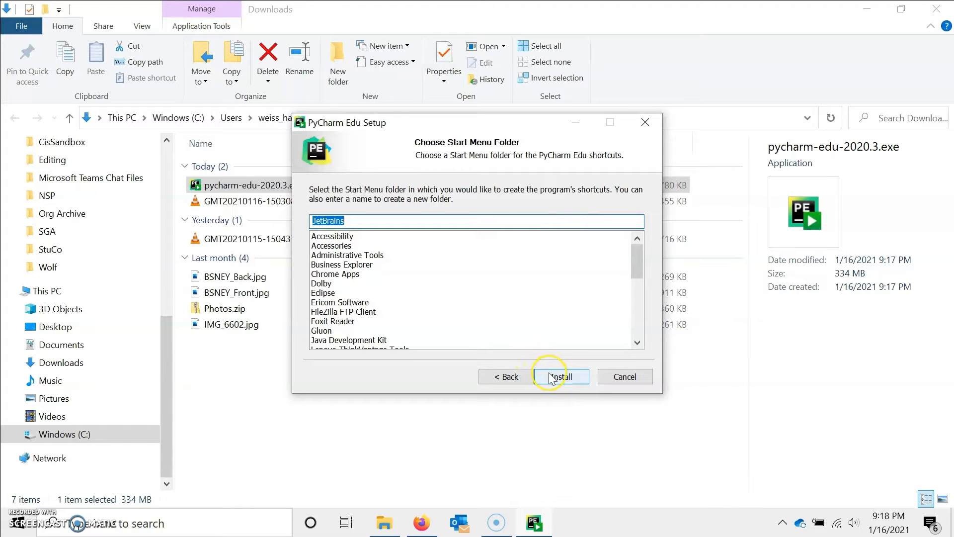
{"action": "scroll", "scroll_direction": "down", "scroll_amount": 3}
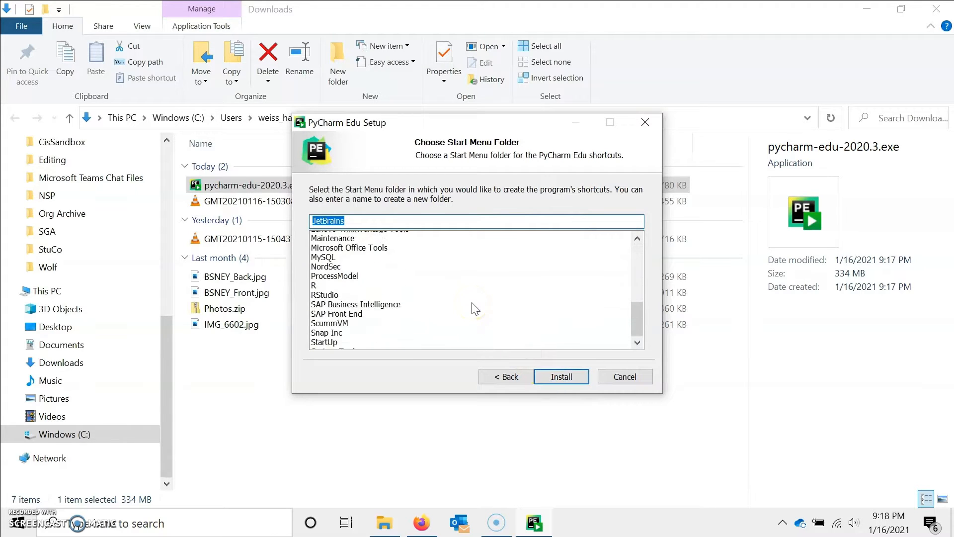
{"action": "left_click", "coordinate": [561, 377]}
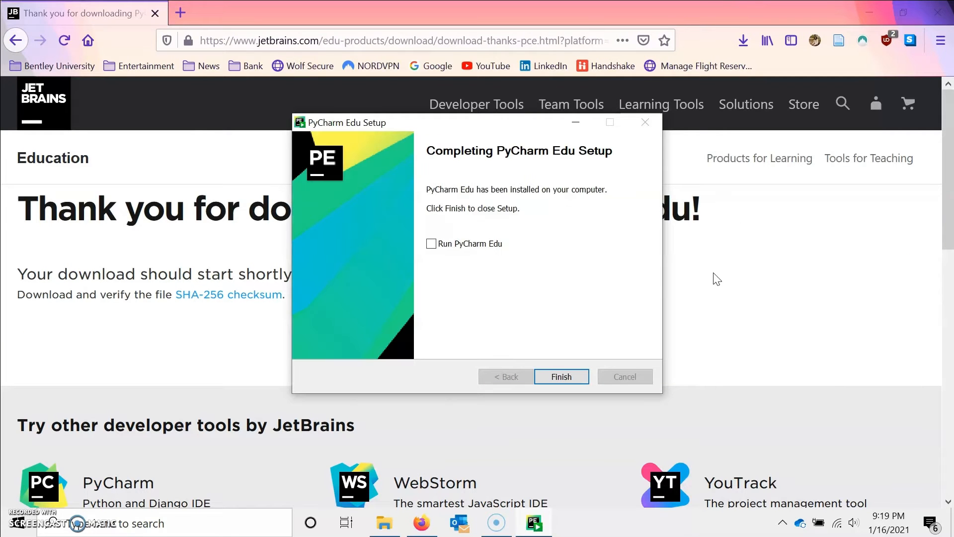
{"action": "mouse_move", "coordinate": [523, 270]}
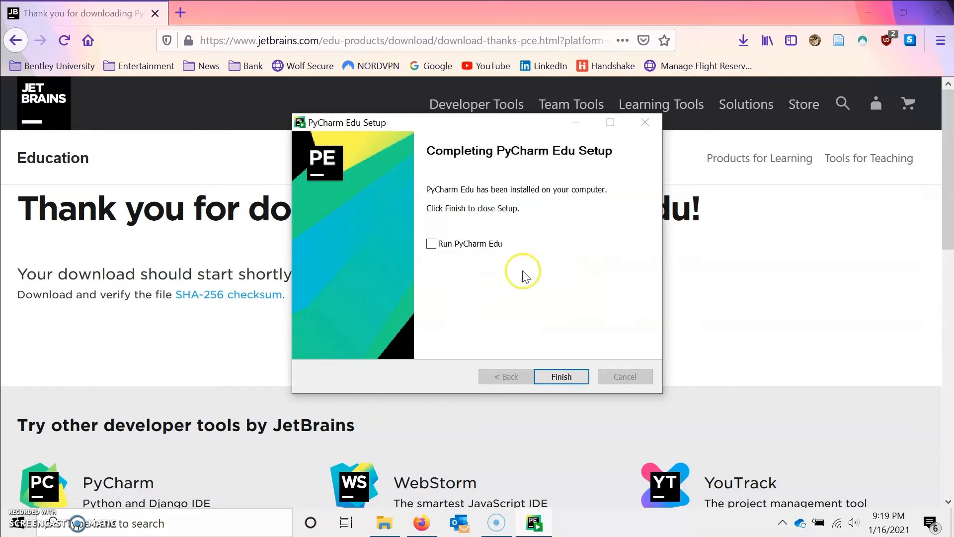
Finish setup and launch PyCharm Edu choosing 'Do not import settings'
{"action": "left_click", "coordinate": [560, 376]}
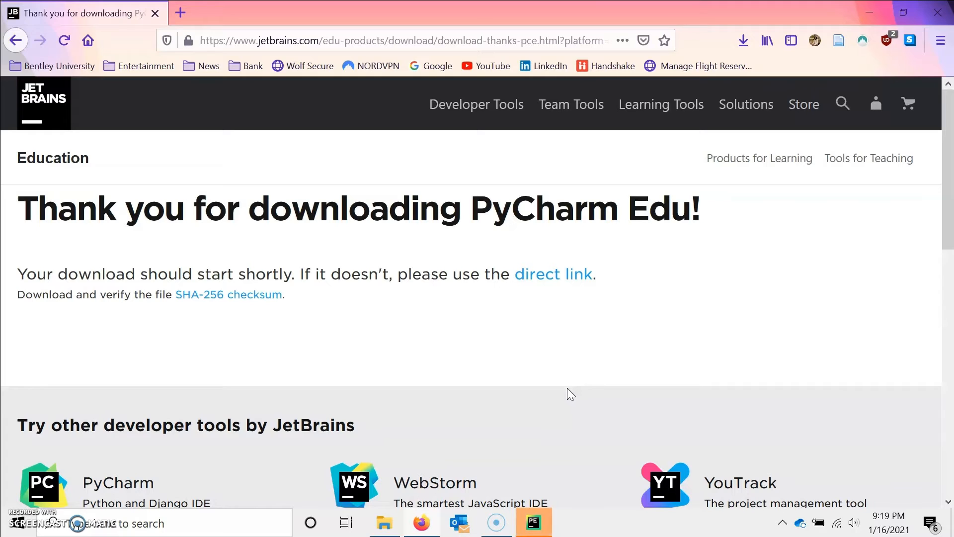
{"action": "left_click", "coordinate": [532, 522]}
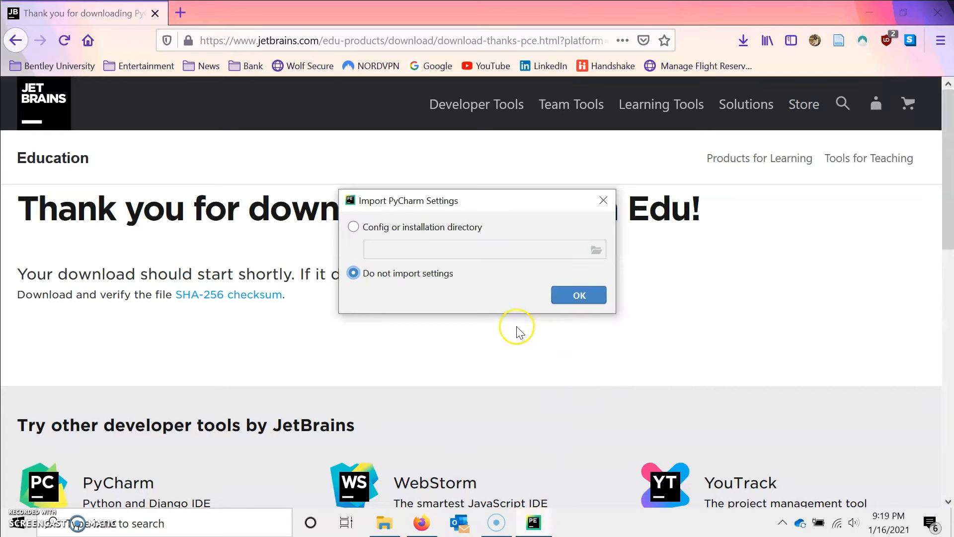
{"action": "mouse_move", "coordinate": [612, 242]}
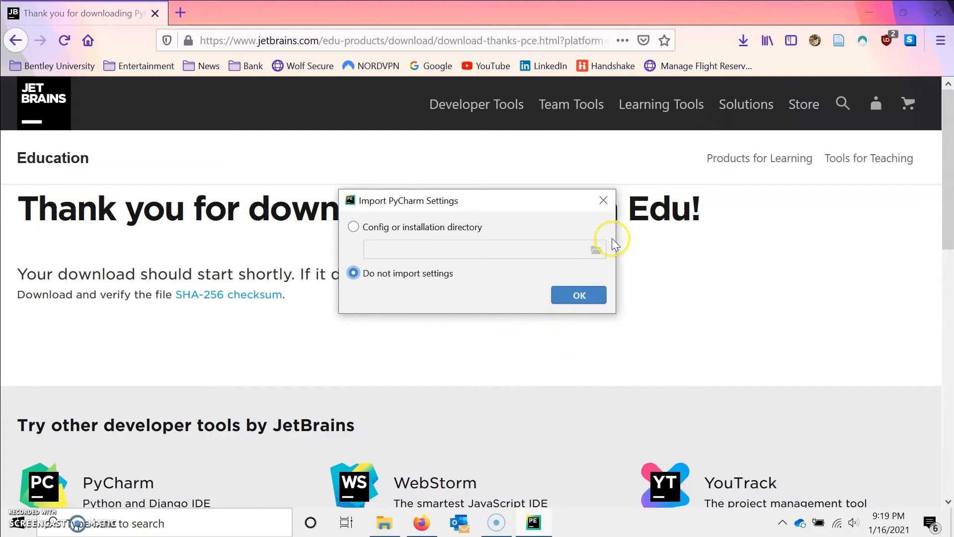
{"action": "left_click", "coordinate": [577, 295]}
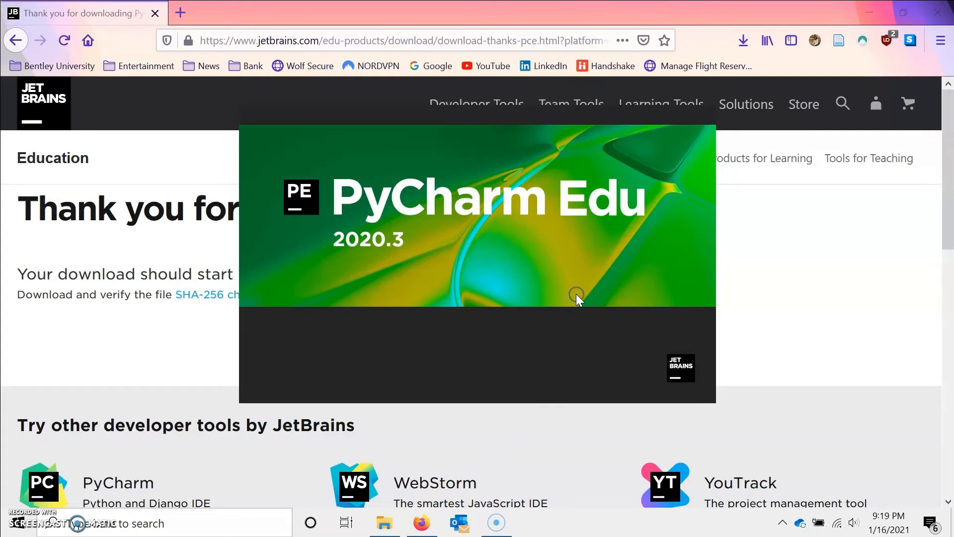
{"action": "left_click", "coordinate": [532, 522]}
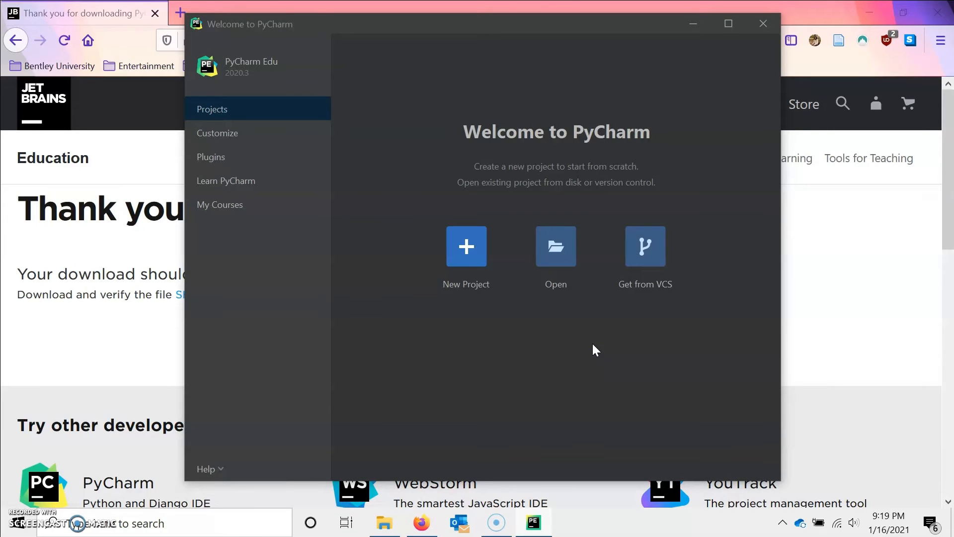
Set the Windows 10 Light color theme synced with the OS, then return to Projects
{"action": "left_click", "coordinate": [217, 133]}
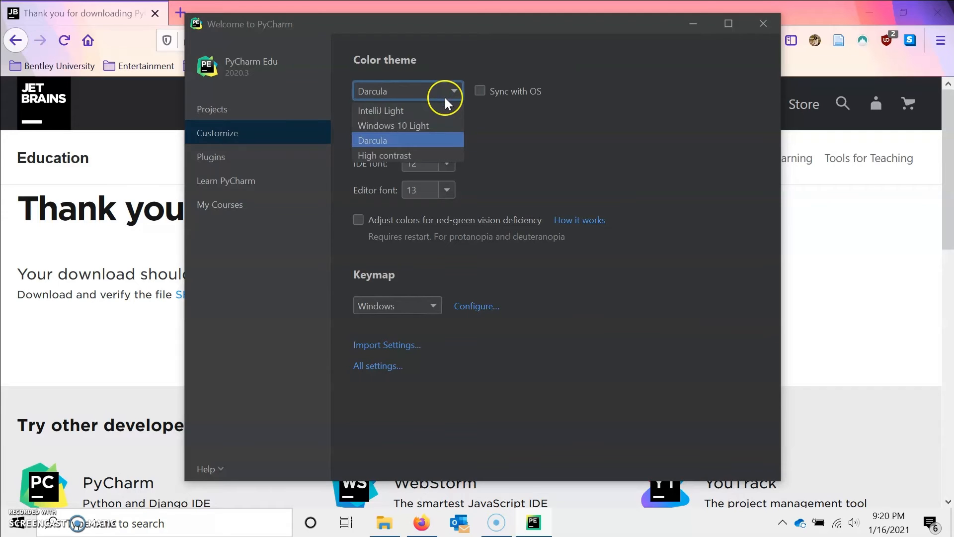
{"action": "left_click", "coordinate": [393, 126]}
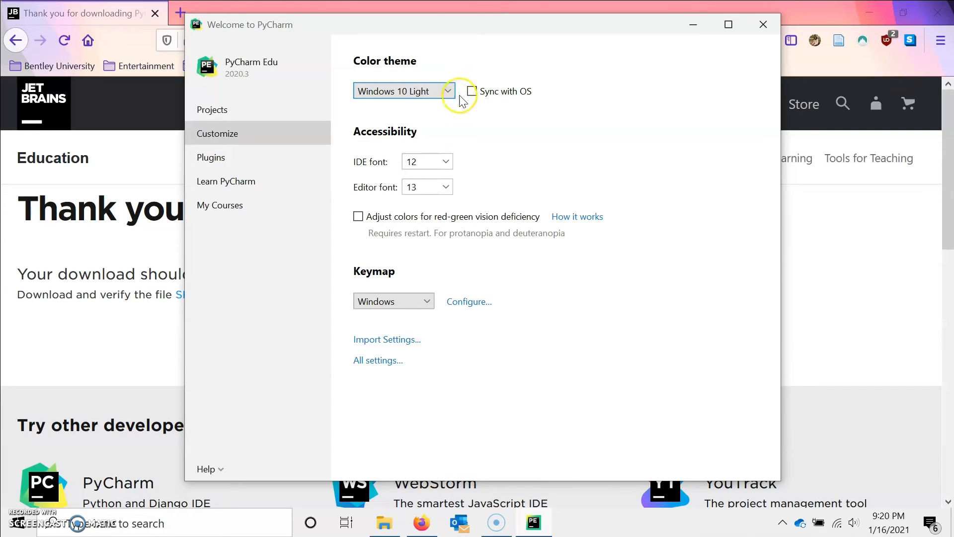
{"action": "left_click", "coordinate": [480, 91]}
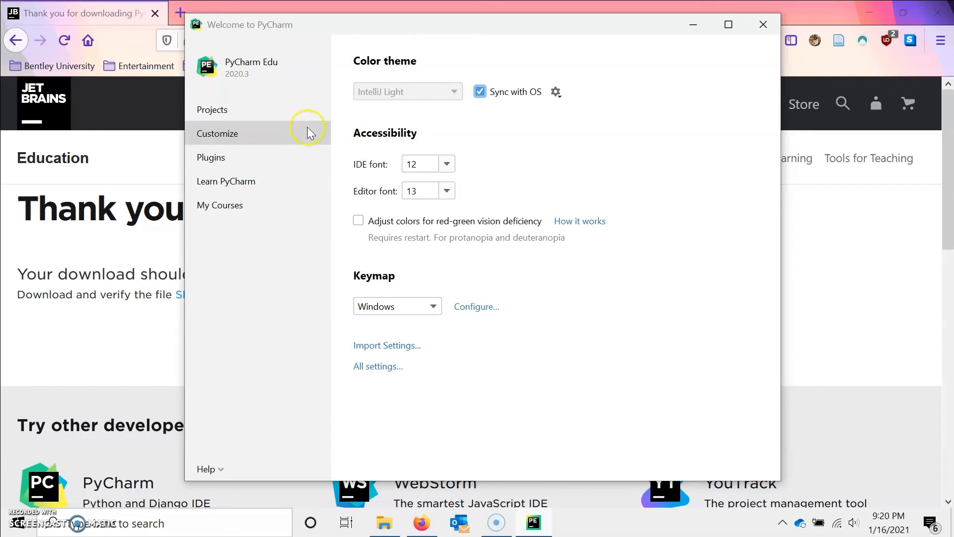
{"action": "left_click", "coordinate": [212, 109]}
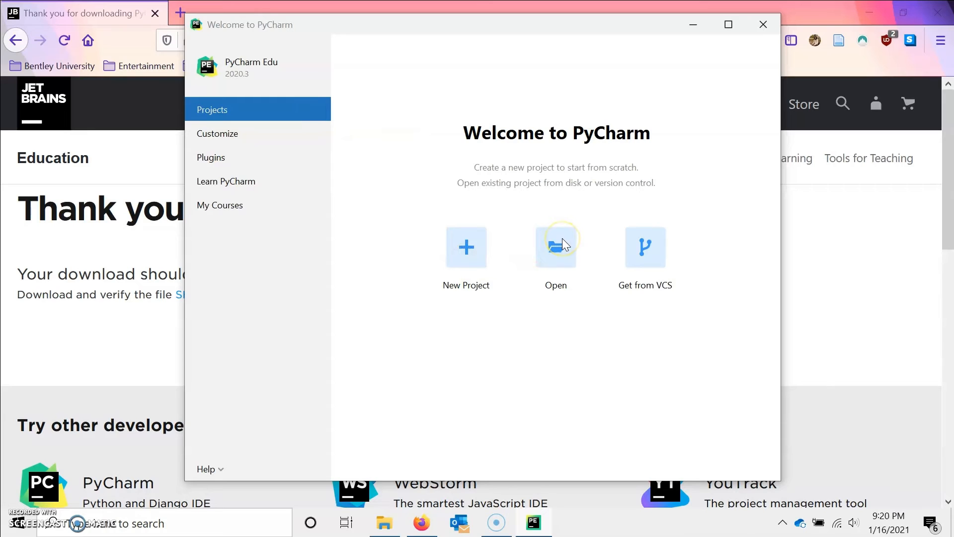
Open the sample main.py project and browse to OneDrive - Bentley University > 2020 Fall
{"action": "left_click", "coordinate": [554, 246]}
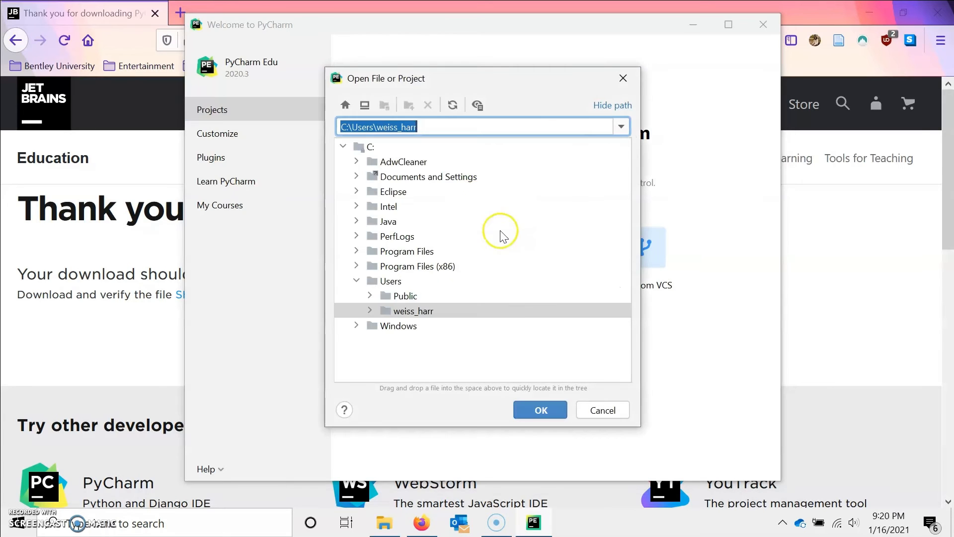
{"action": "mouse_move", "coordinate": [387, 244]}
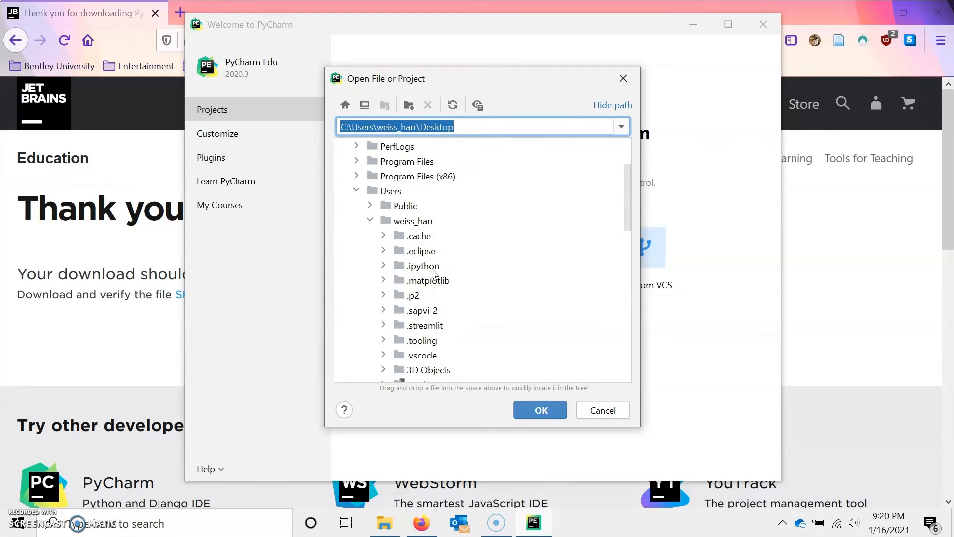
{"action": "left_click", "coordinate": [539, 409]}
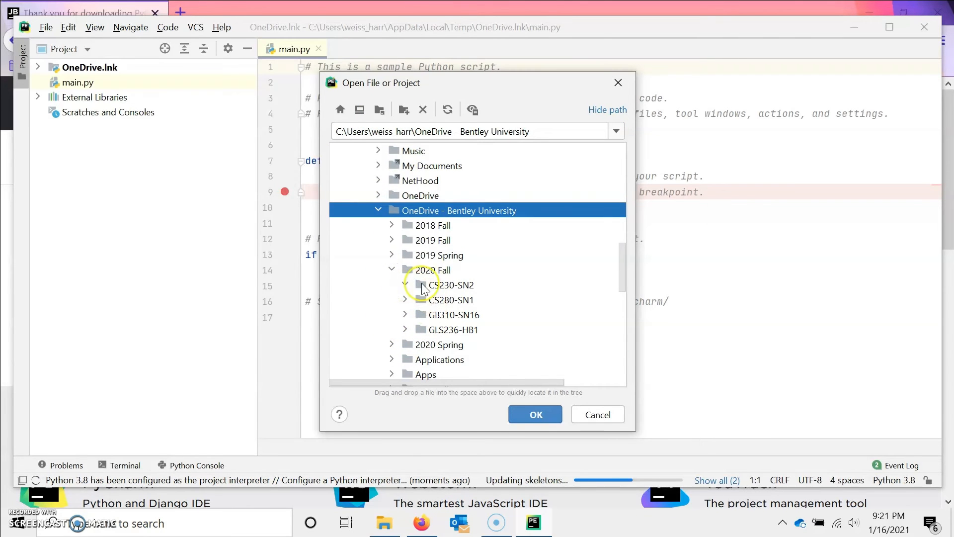
Open CS230-SN2's src folder as the project in this window
{"action": "left_click", "coordinate": [405, 285]}
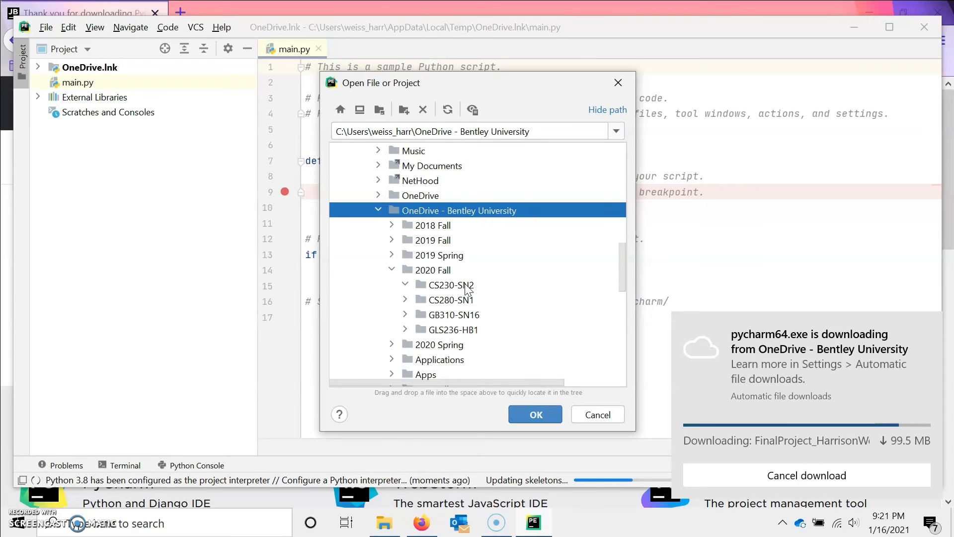
{"action": "left_click", "coordinate": [450, 285]}
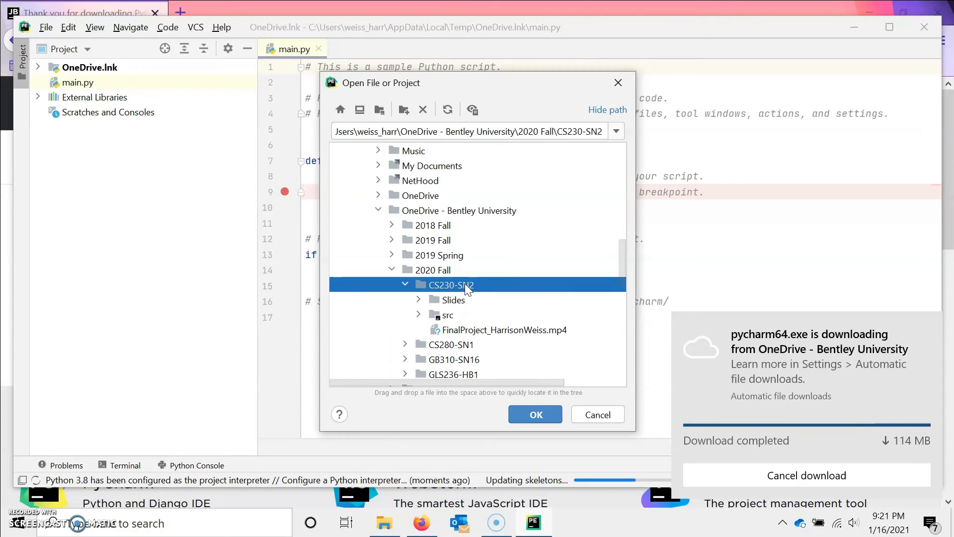
{"action": "left_click", "coordinate": [447, 315]}
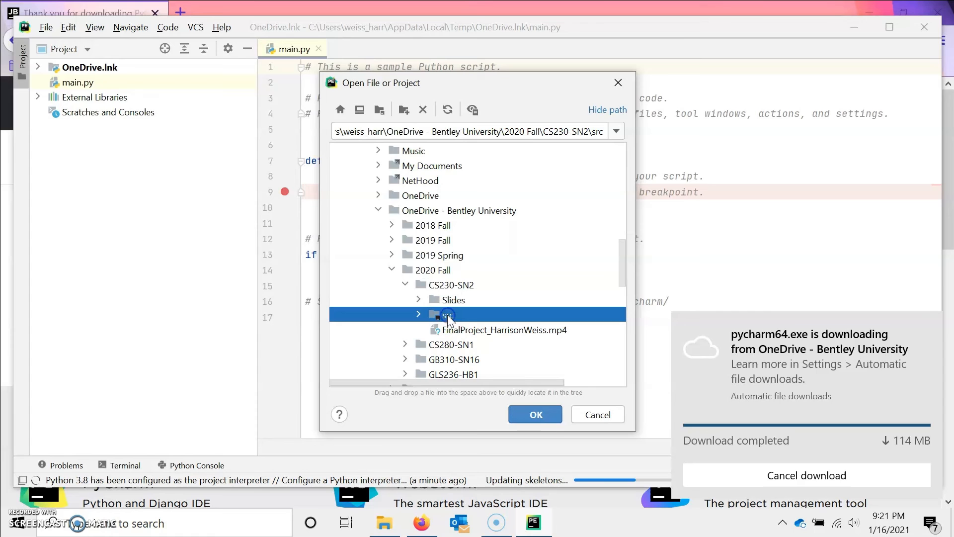
{"action": "left_click", "coordinate": [534, 414]}
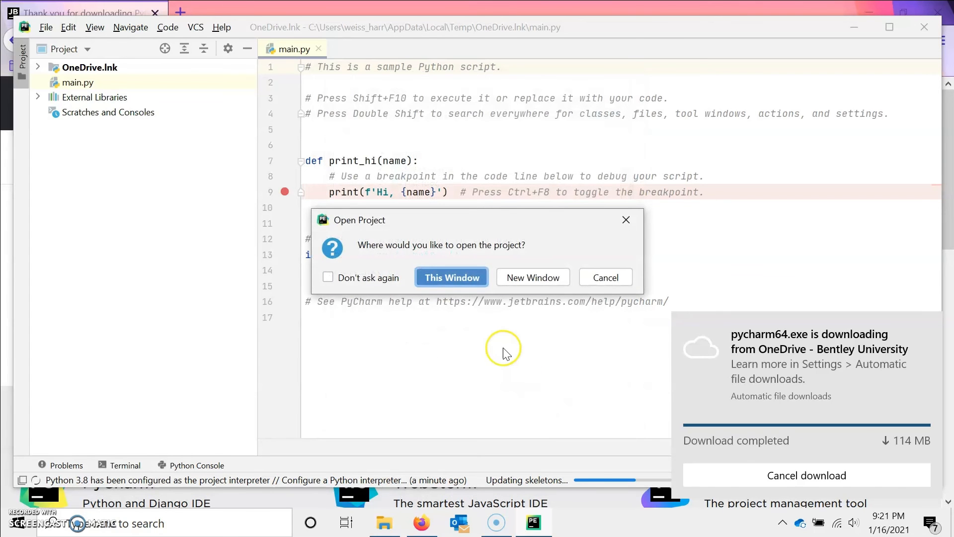
{"action": "left_click", "coordinate": [452, 277]}
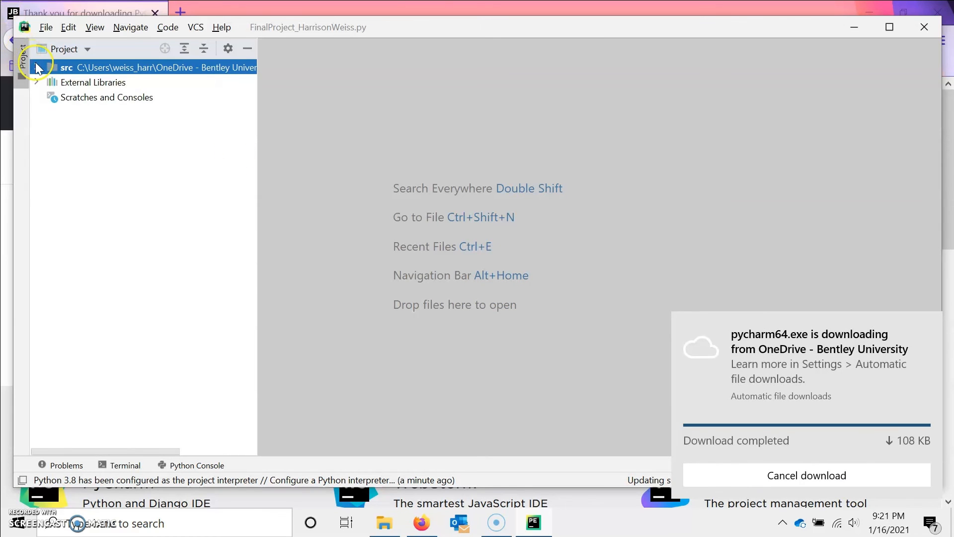
Expand src and Assignments, open bike.py, and scroll through its pricing code
{"action": "left_click", "coordinate": [36, 67]}
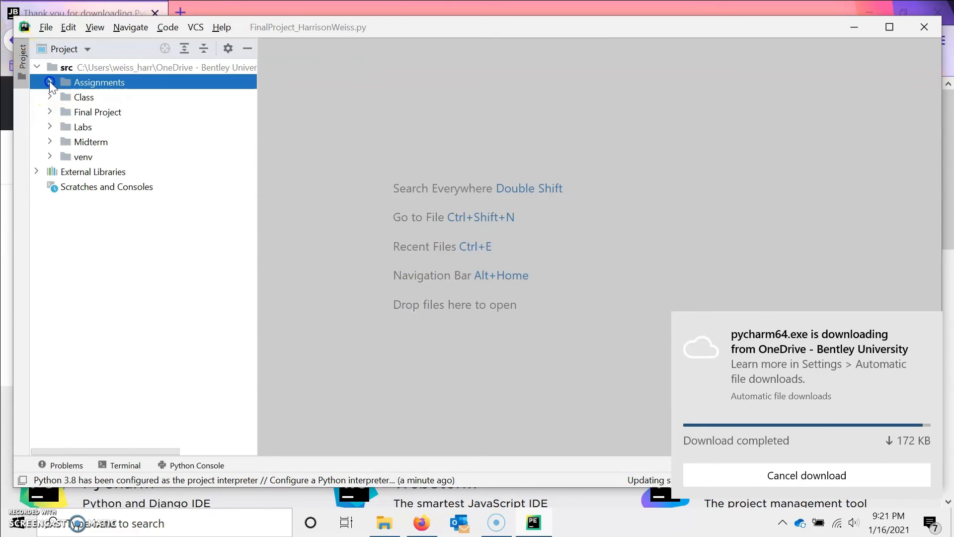
{"action": "left_click", "coordinate": [49, 82]}
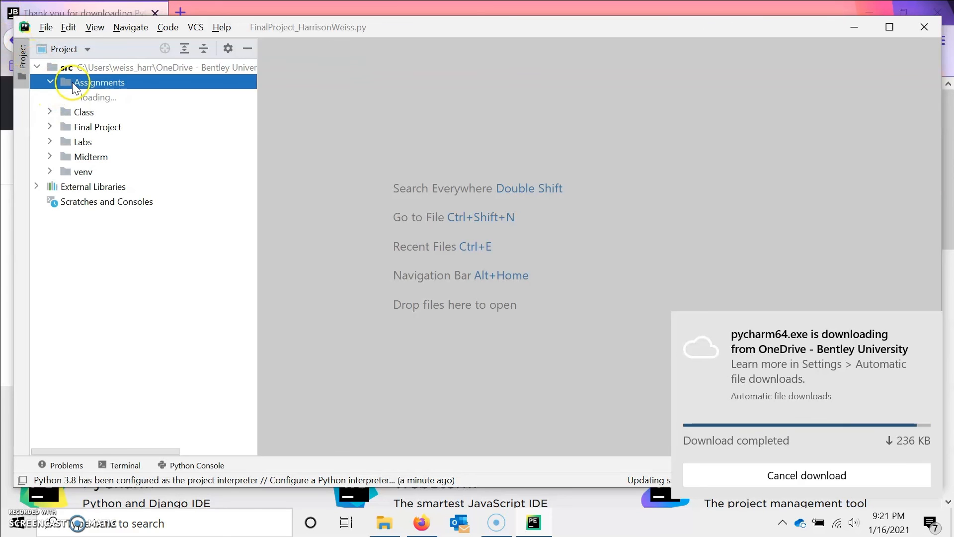
{"action": "left_click", "coordinate": [50, 82]}
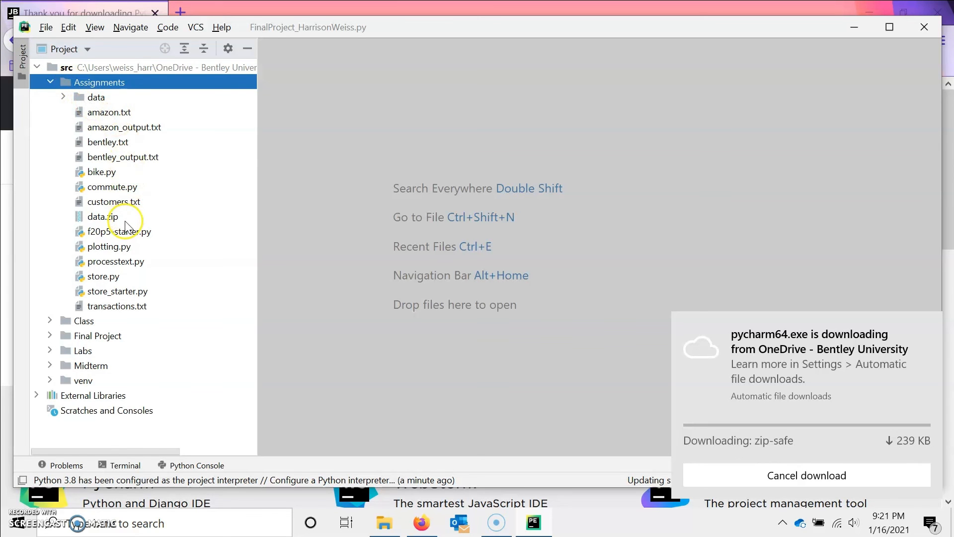
{"action": "double_click", "coordinate": [101, 172]}
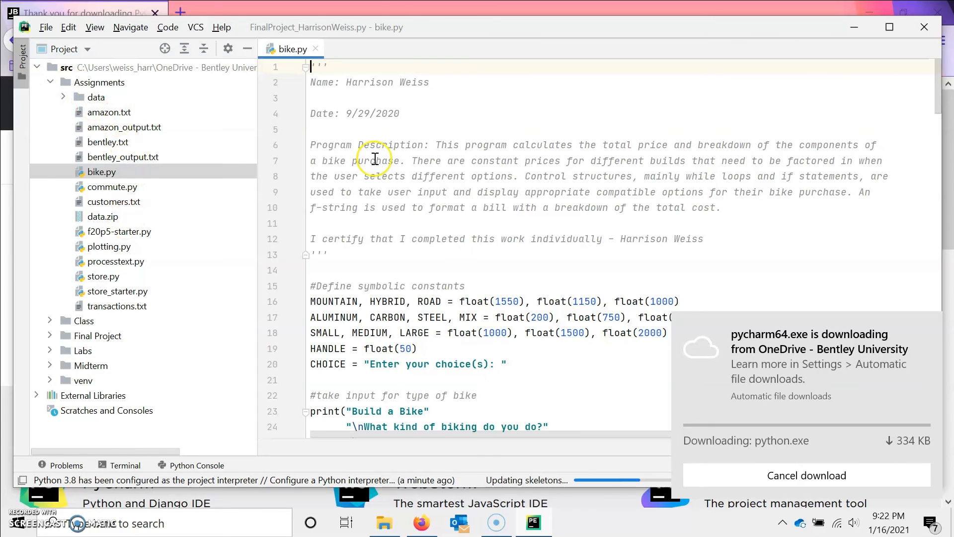
{"action": "scroll", "scroll_direction": "down", "scroll_amount": 3}
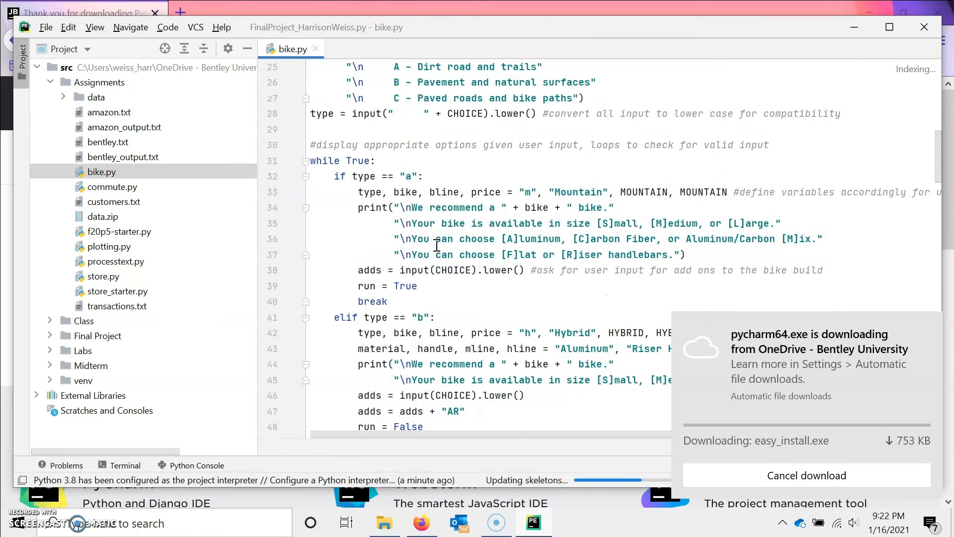
{"action": "scroll", "scroll_direction": "down", "scroll_amount": 3}
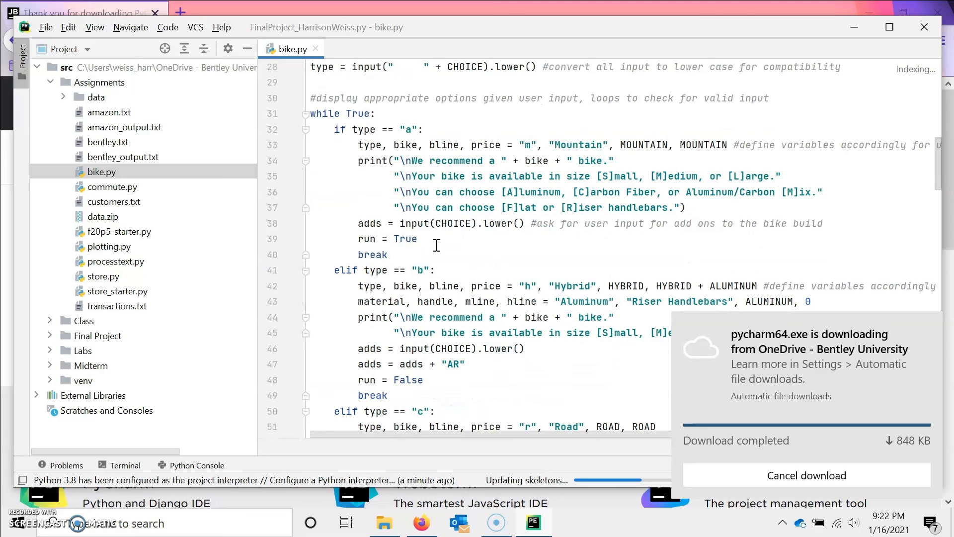